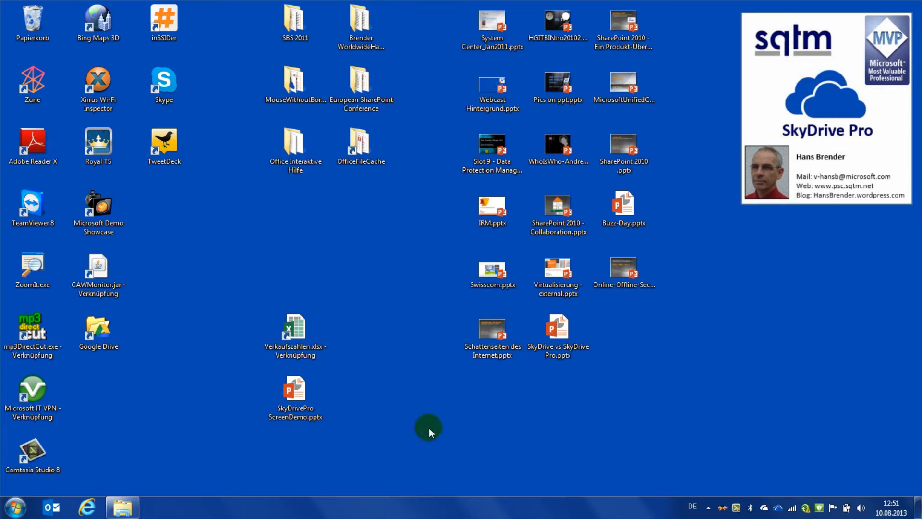
Step: Open the Verkaufszahlen.xlsx workbook from its desktop shortcut in Excel
left_click(295, 327)
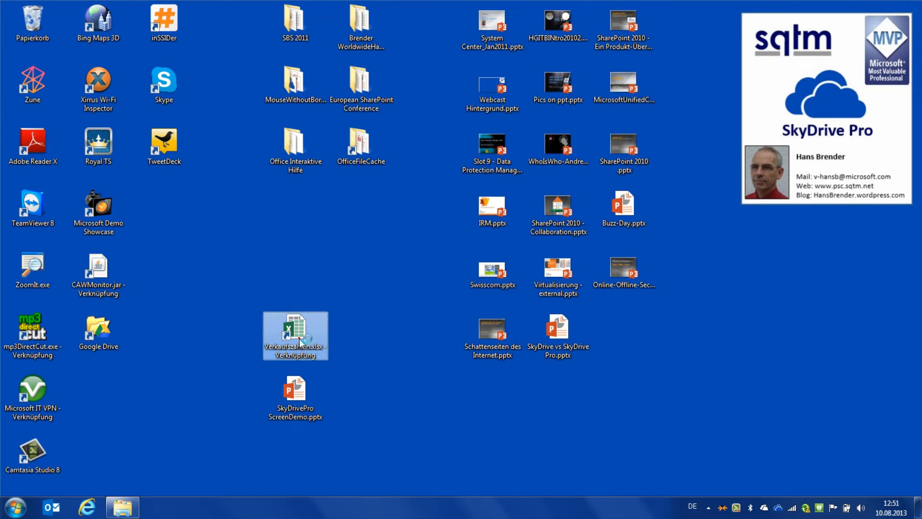
double_click(295, 335)
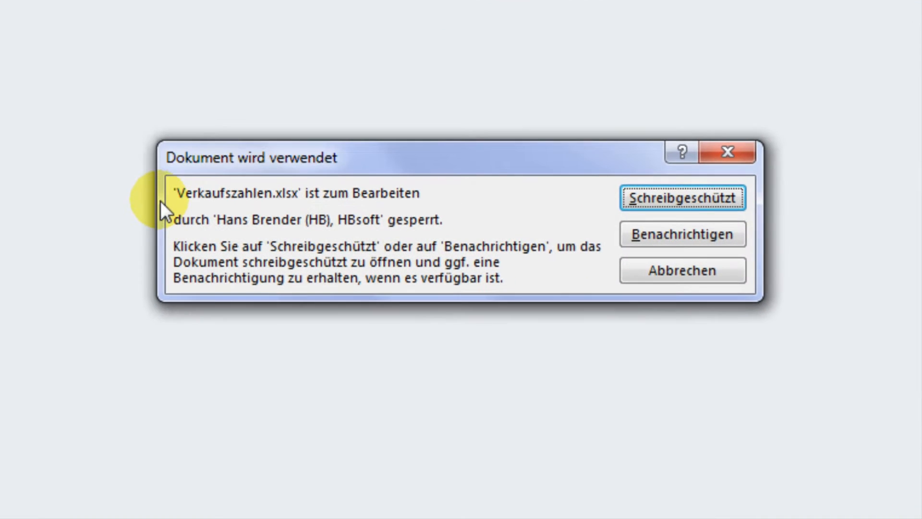
mouse_move(398, 196)
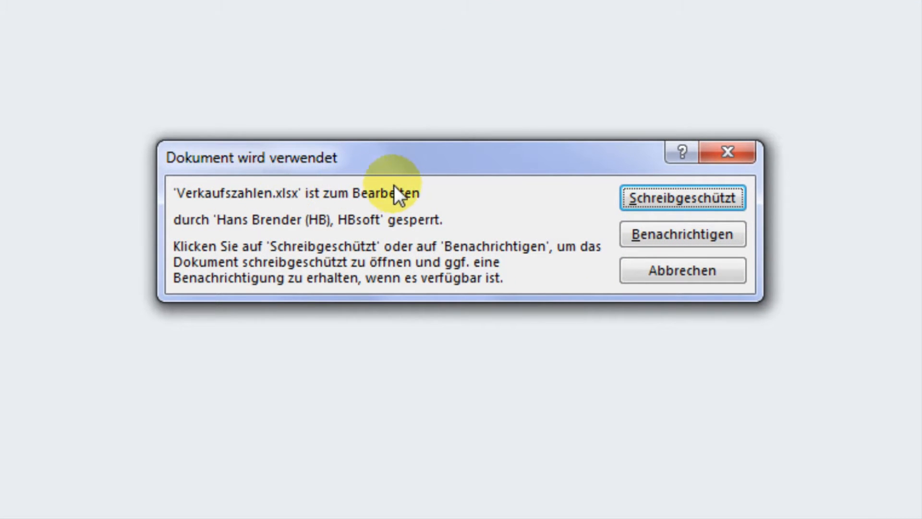
mouse_move(693, 206)
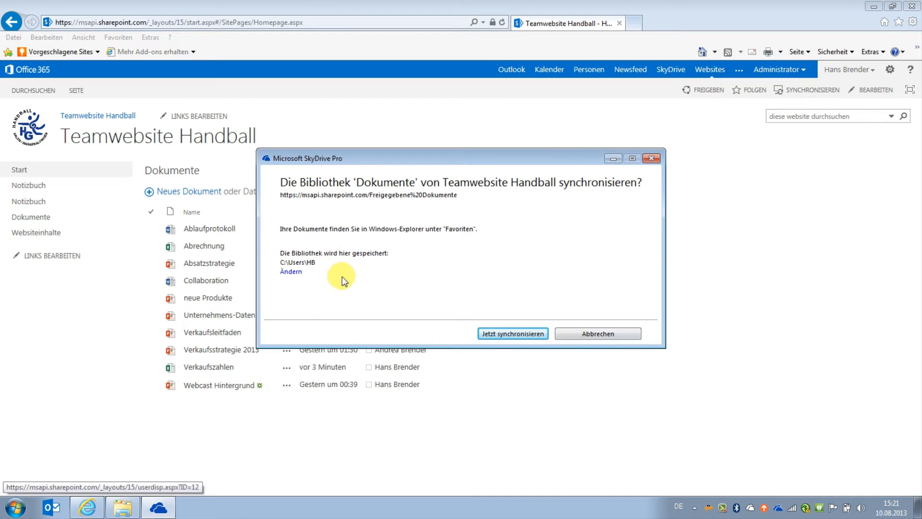
mouse_move(408, 302)
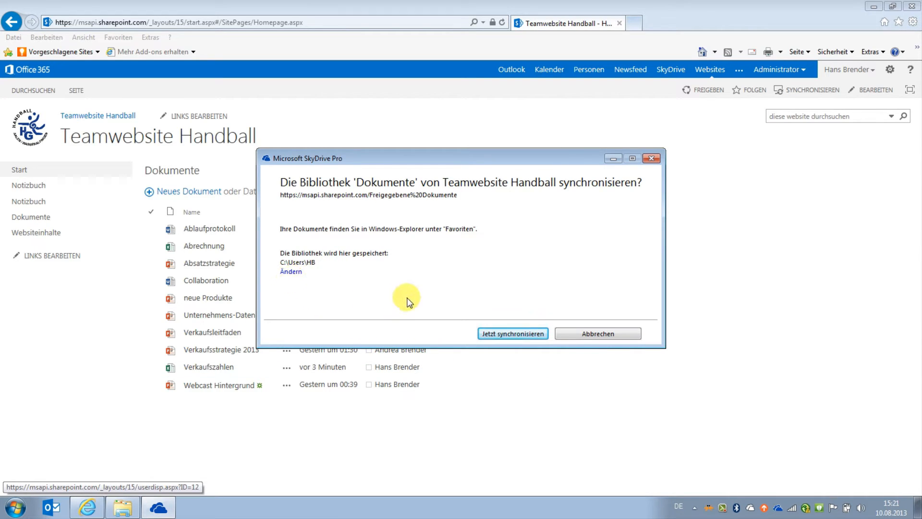
Step: Start syncing the Teamwebsite Handball Dokumente library and show its local folder
left_click(513, 333)
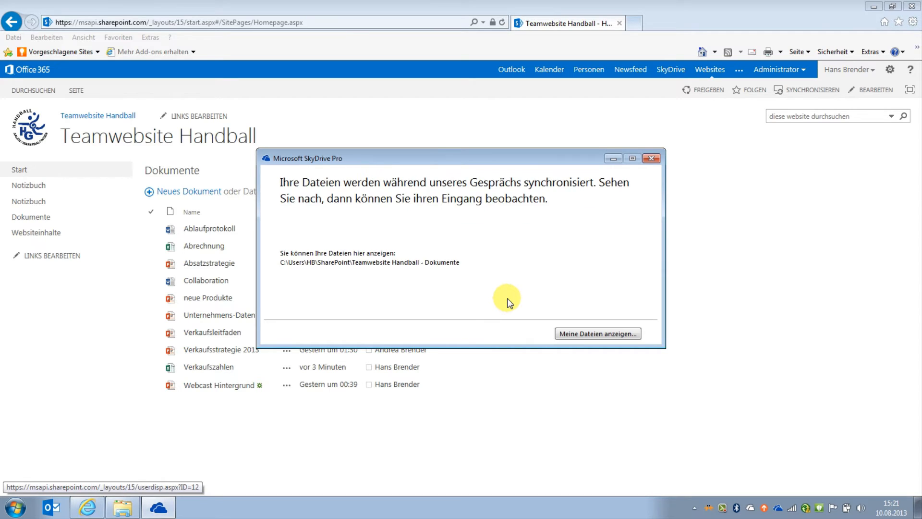
left_click(598, 333)
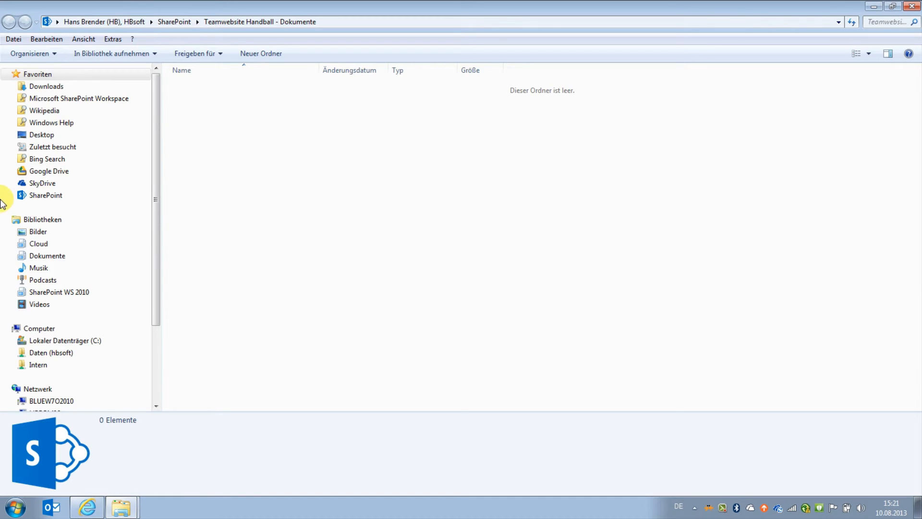
left_click(46, 195)
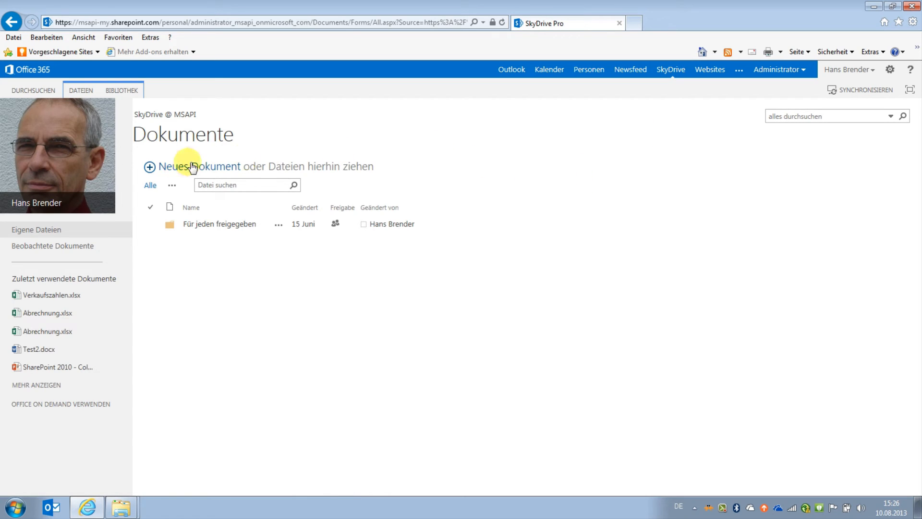
mouse_move(415, 176)
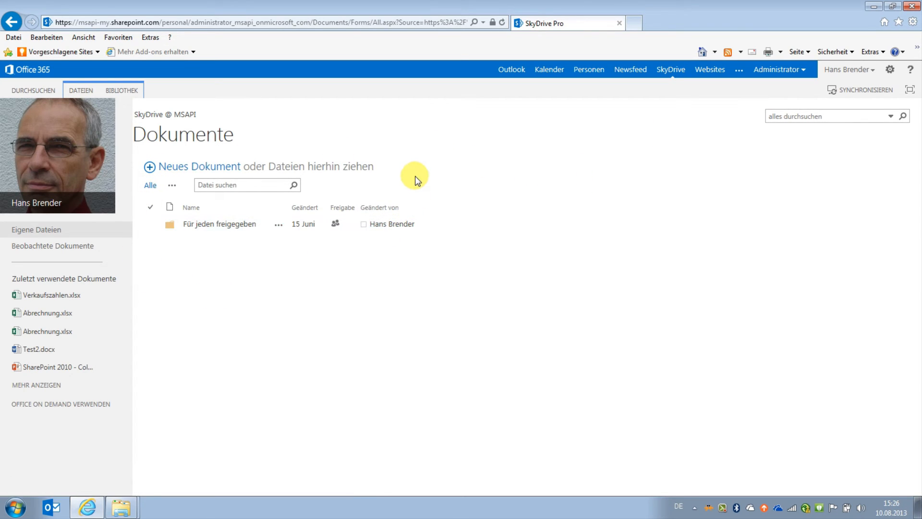
mouse_move(220, 235)
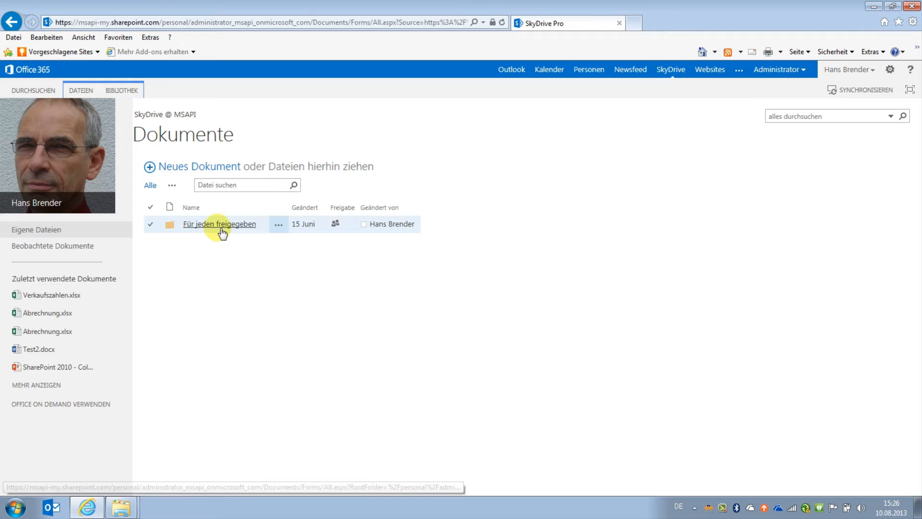
Step: Sync the SkyDrive @ MSAPI library with 'Für jeden freigegeben' and show its local folder
left_click(211, 224)
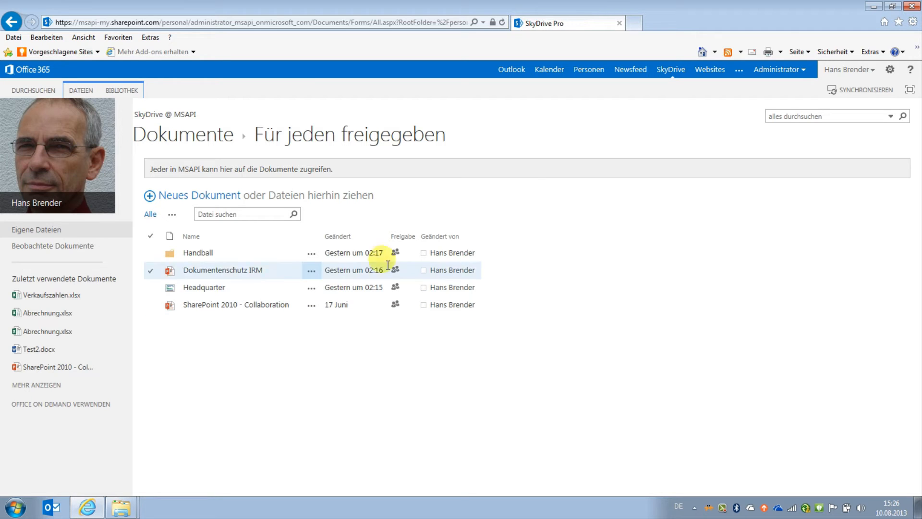
mouse_move(836, 91)
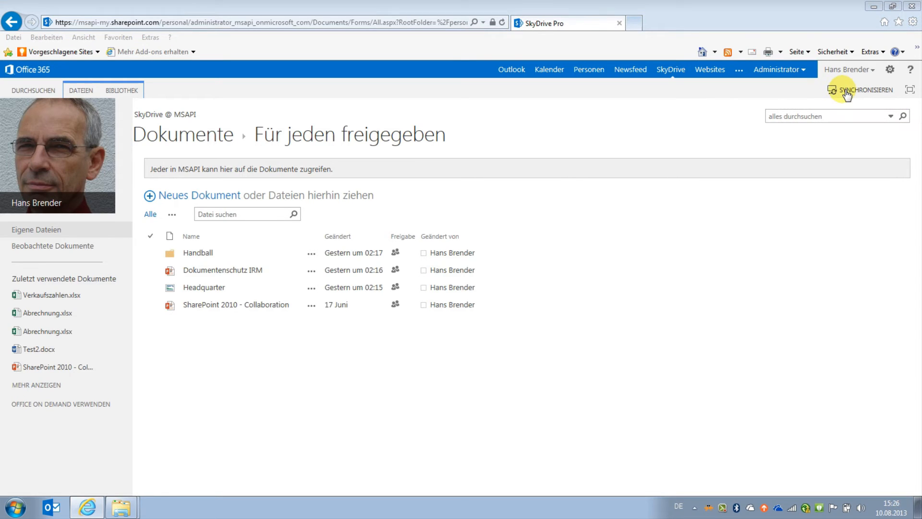
left_click(860, 90)
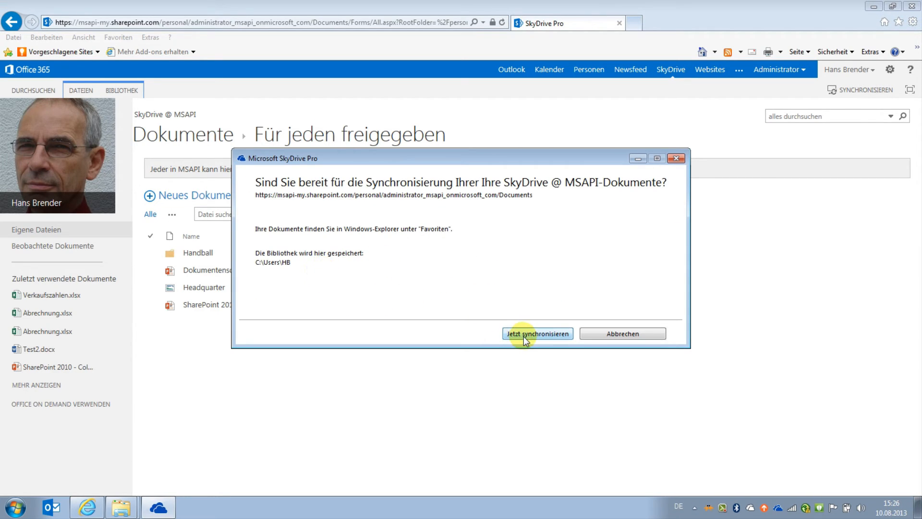
left_click(537, 333)
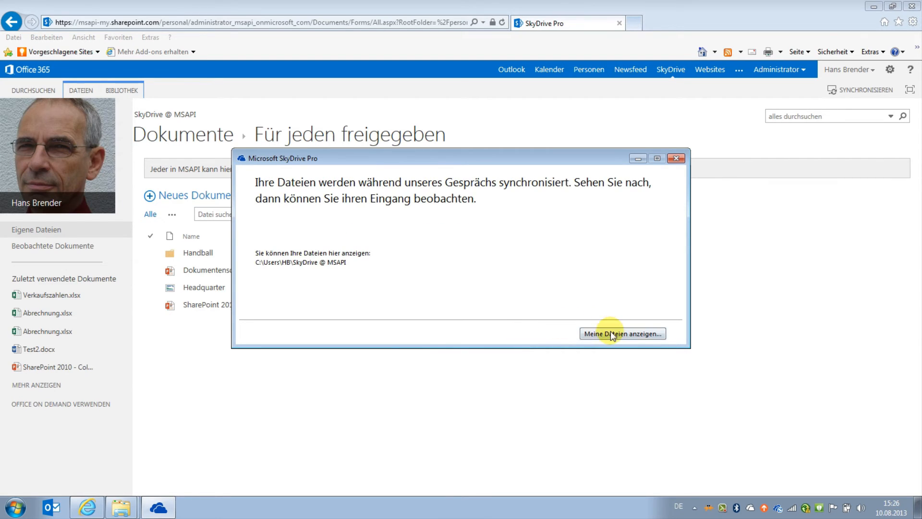
left_click(622, 333)
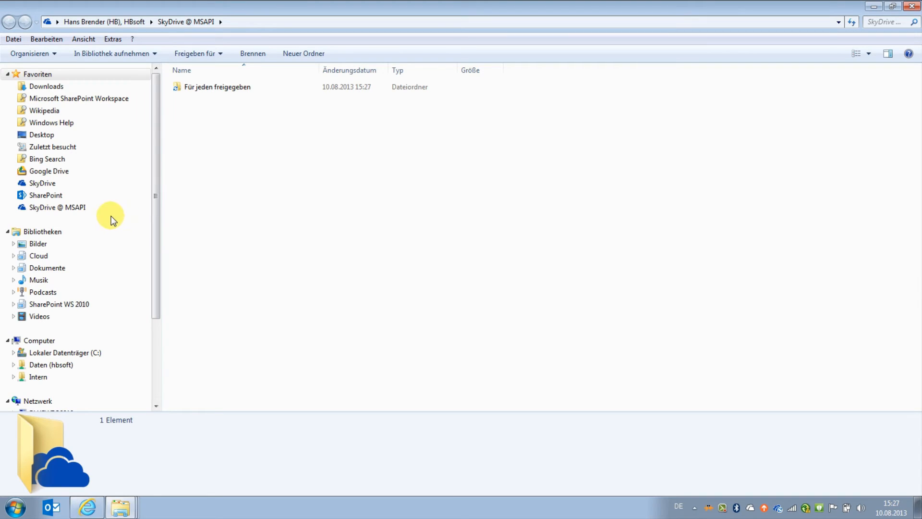
left_click(57, 208)
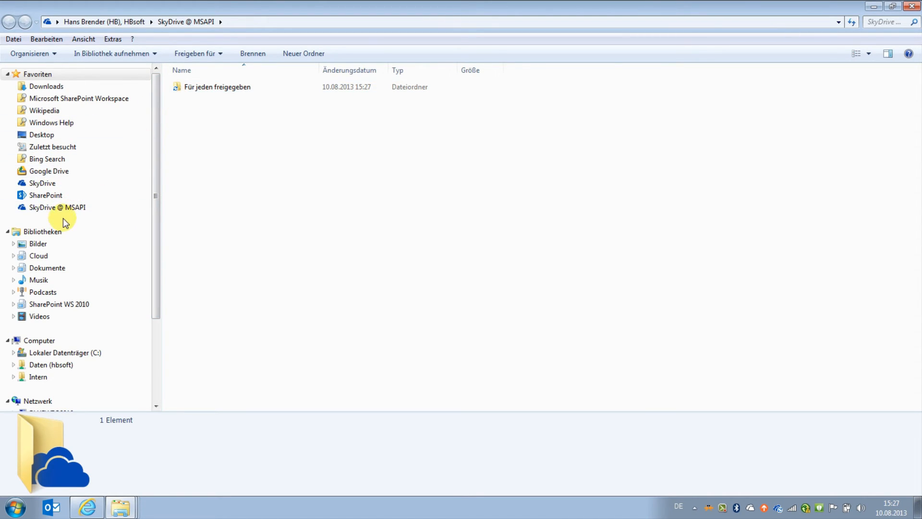
left_click(53, 208)
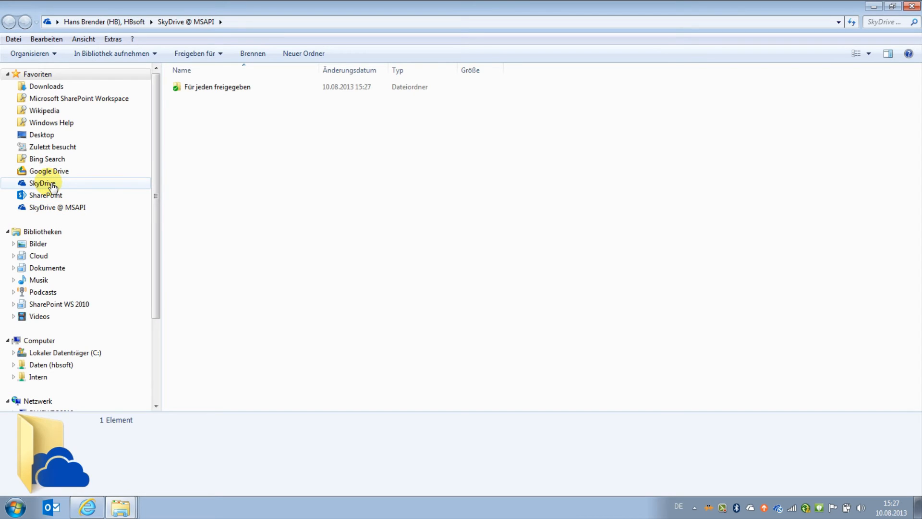
left_click(57, 208)
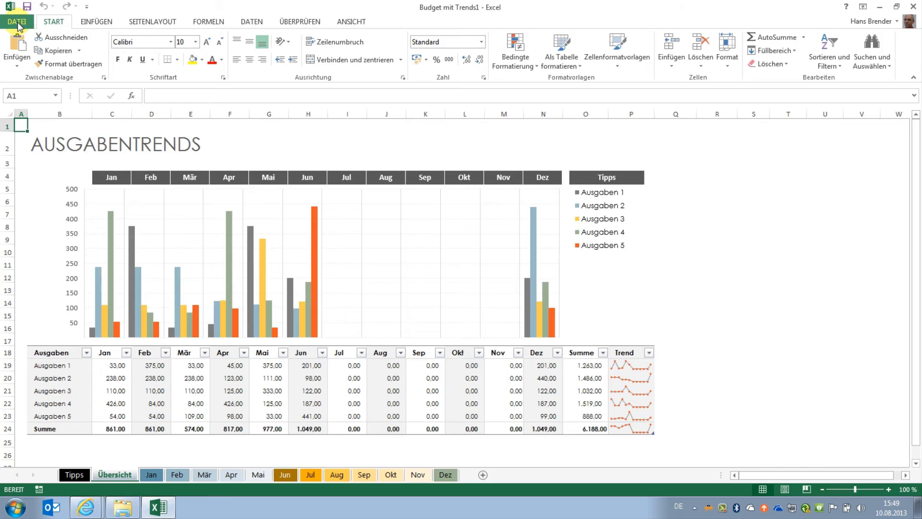
Step: Start saving Budget mit Trends1 via Datei > Speichern to reach the Speichern unter page
left_click(19, 22)
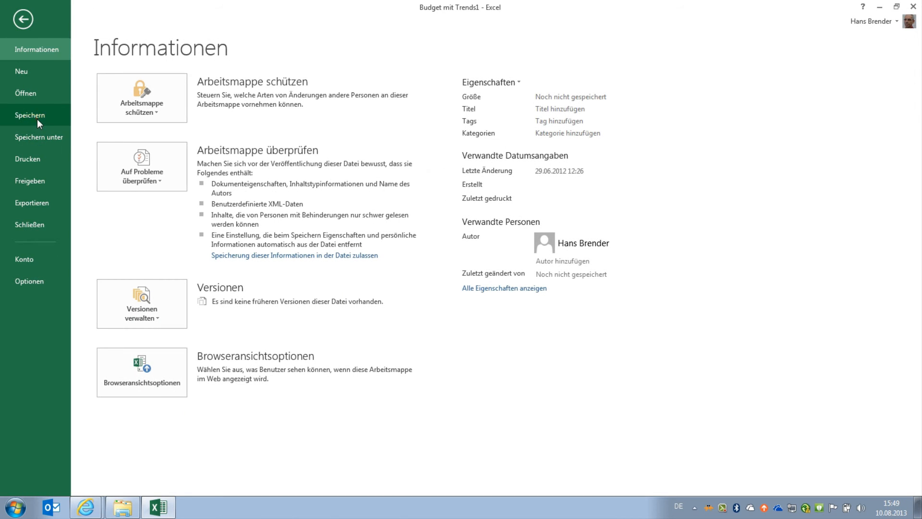
left_click(38, 137)
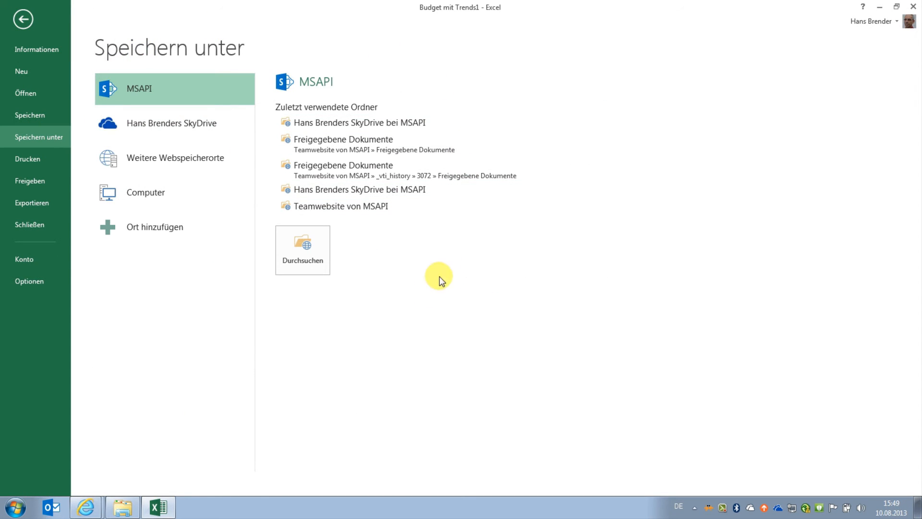
mouse_move(162, 307)
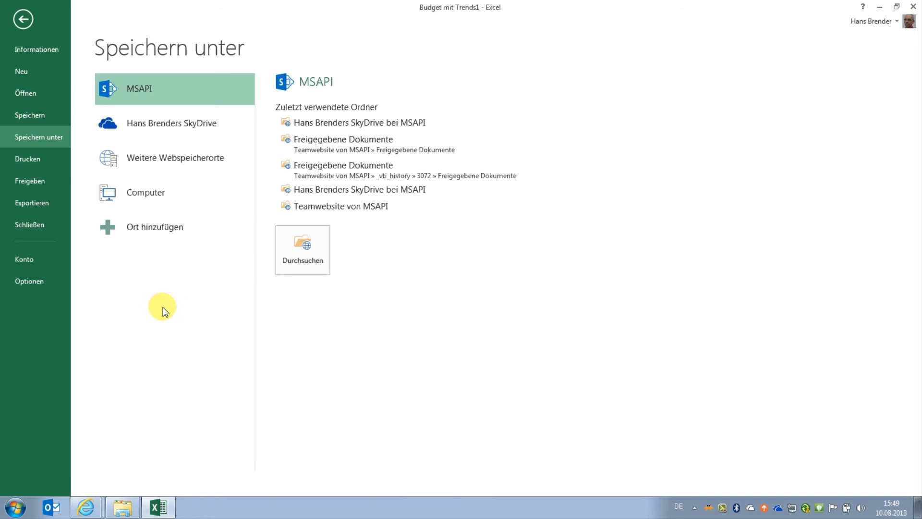
mouse_move(165, 137)
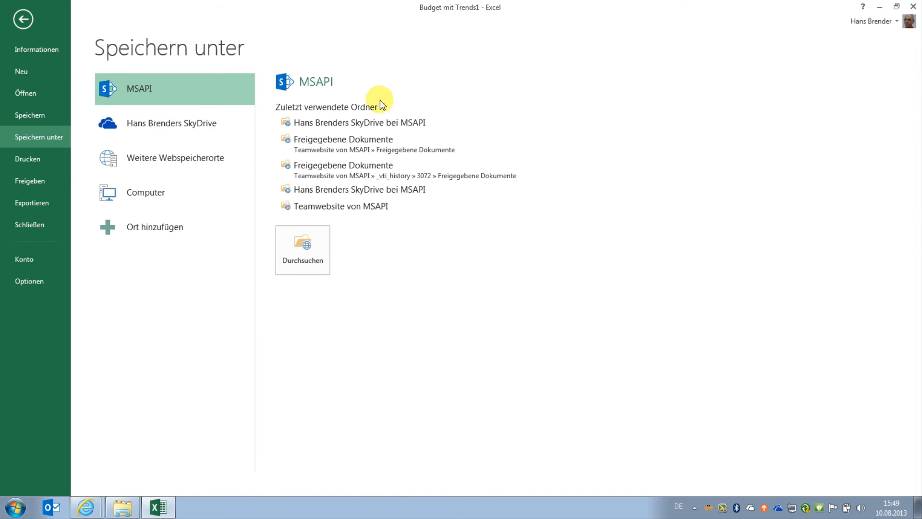
mouse_move(361, 233)
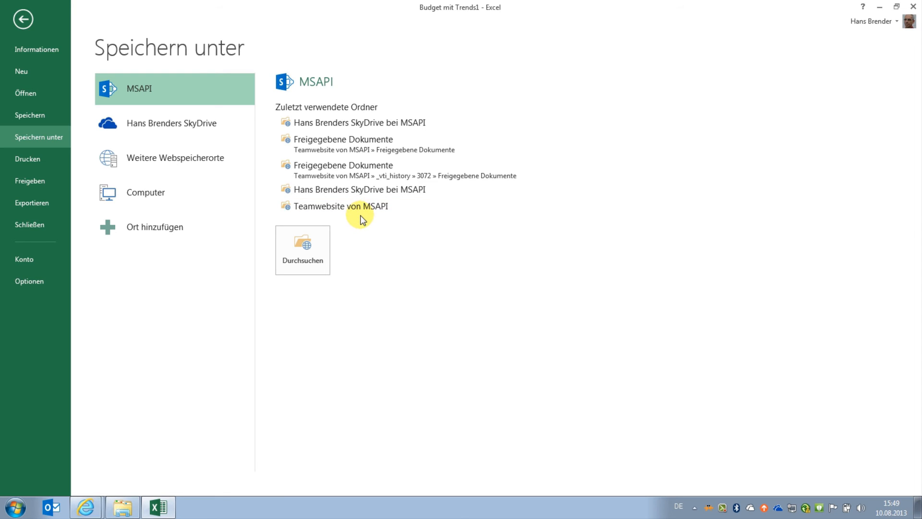
mouse_move(334, 155)
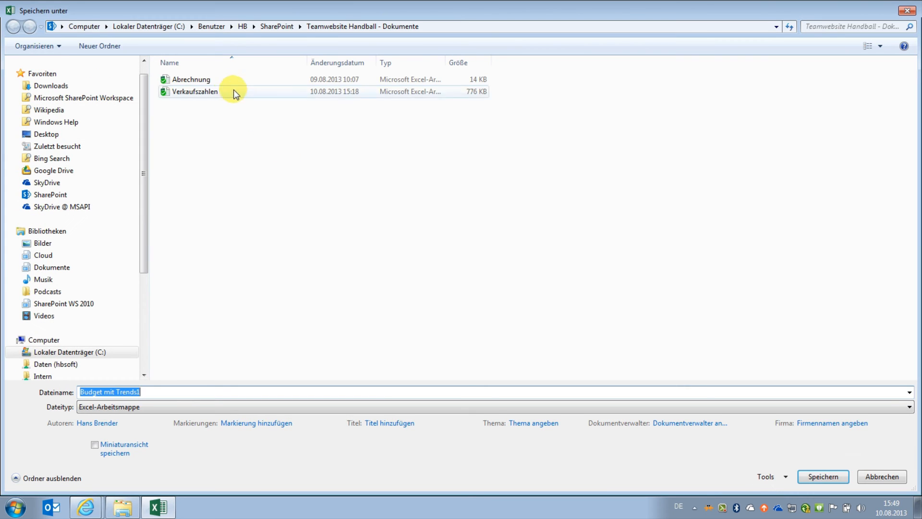
mouse_move(226, 95)
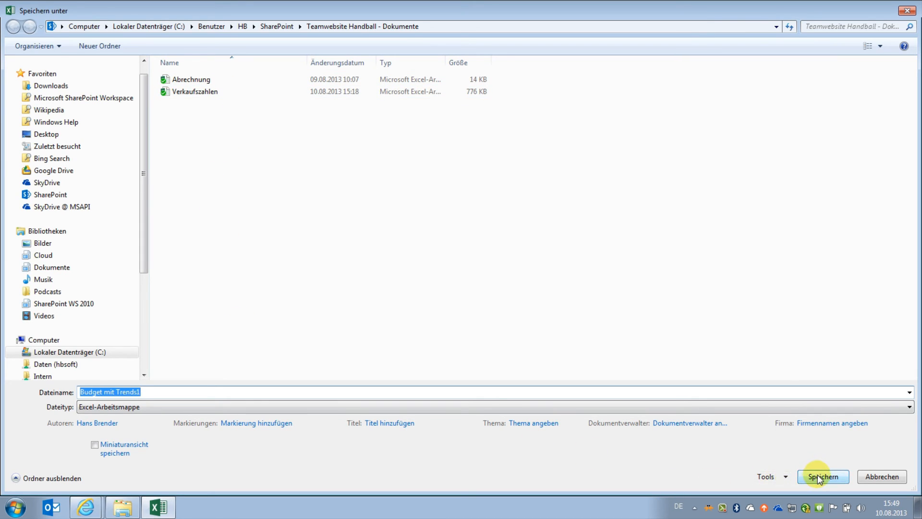
Step: Save Budget mit Trends1 into the synced Teamwebsite Handball - Dokumente folder
left_click(823, 476)
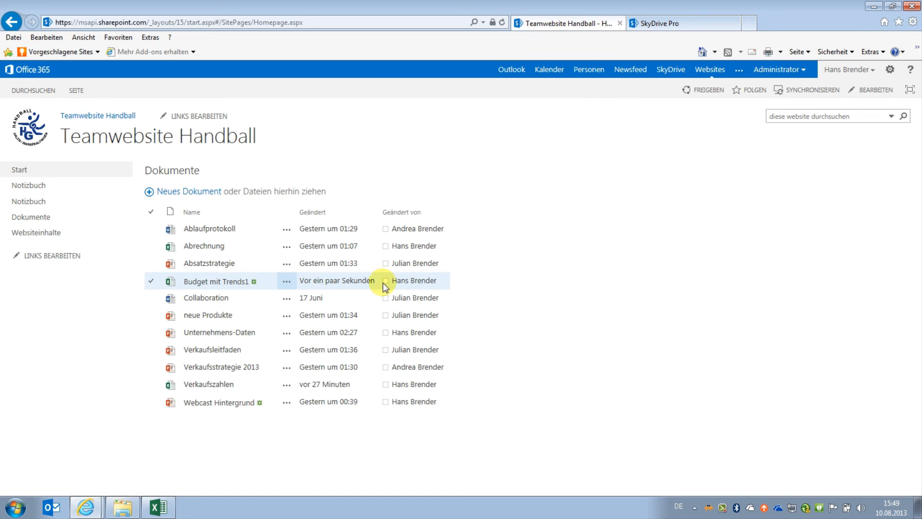
mouse_move(250, 291)
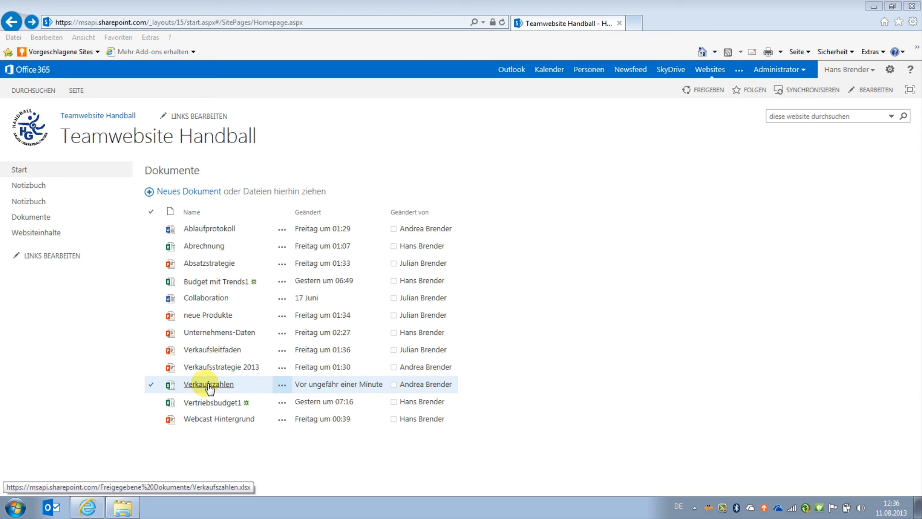
Step: Open Verkaufszahlen in Excel Web App and enter 'Ellwangen' in cell A11
left_click(209, 384)
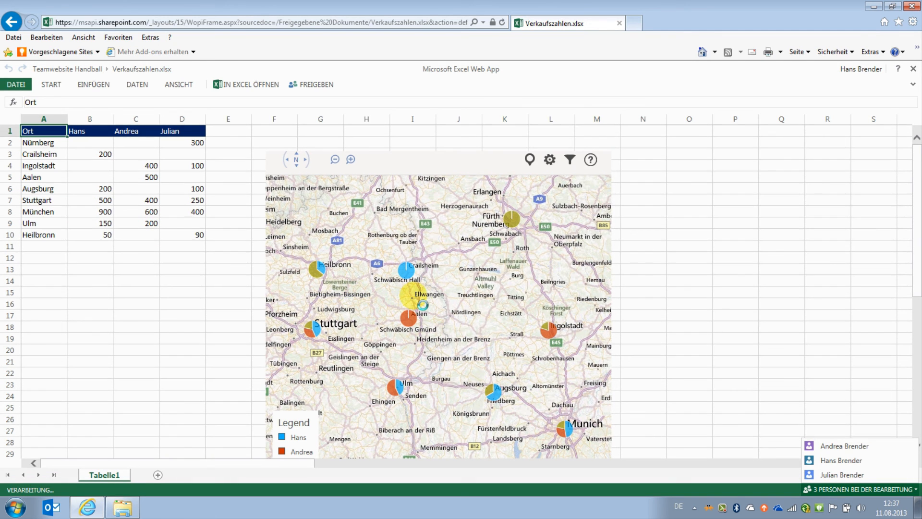
type("Ellwangen")
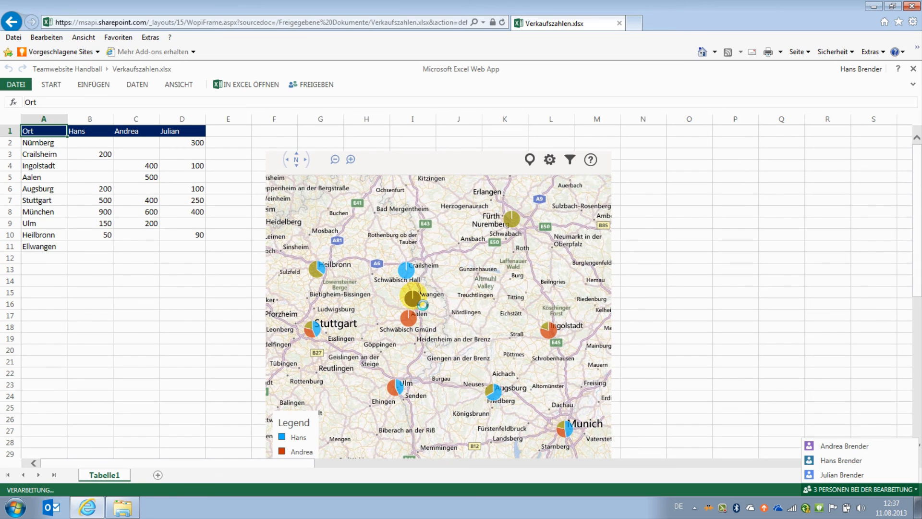